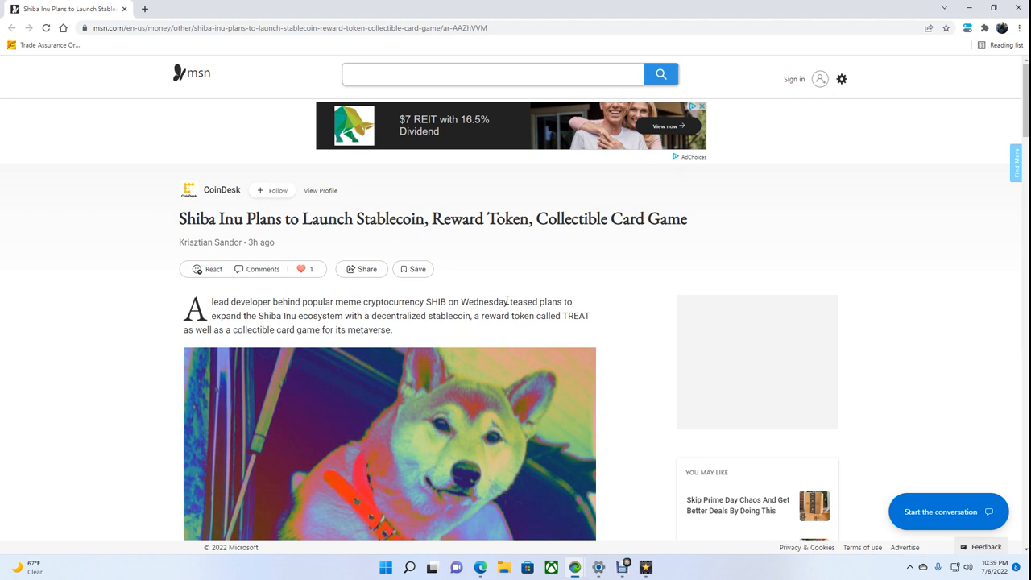
mouse_move(497, 252)
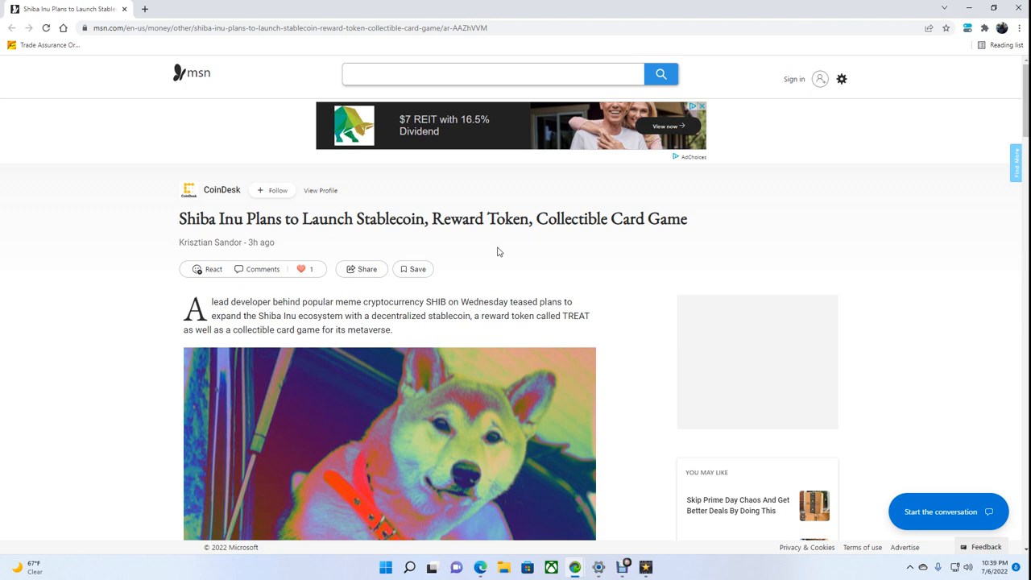
Scroll past the dog photo to the Medium blog and TREAT reward token paragraphs.
scroll(down, 3)
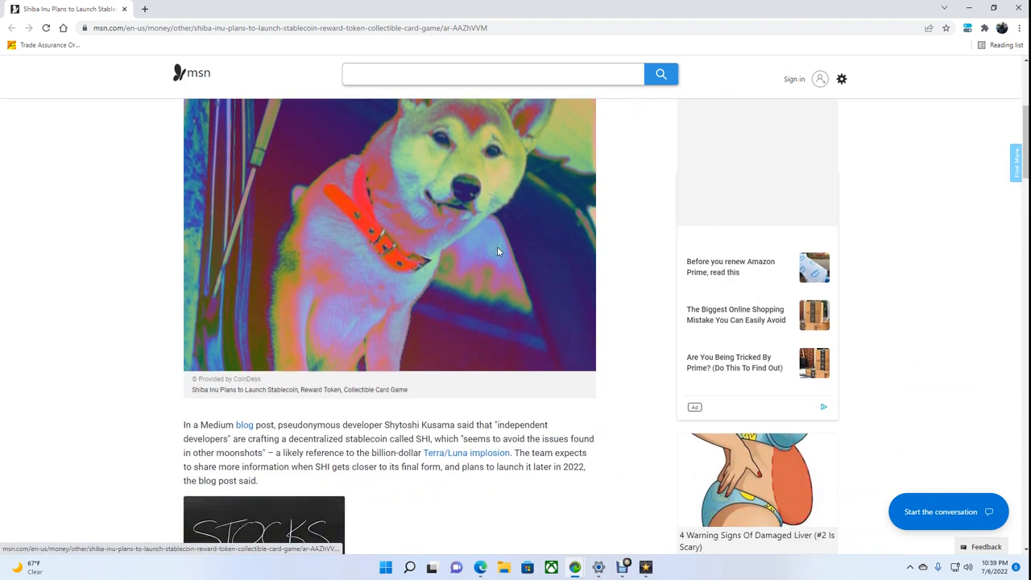
scroll(down, 3)
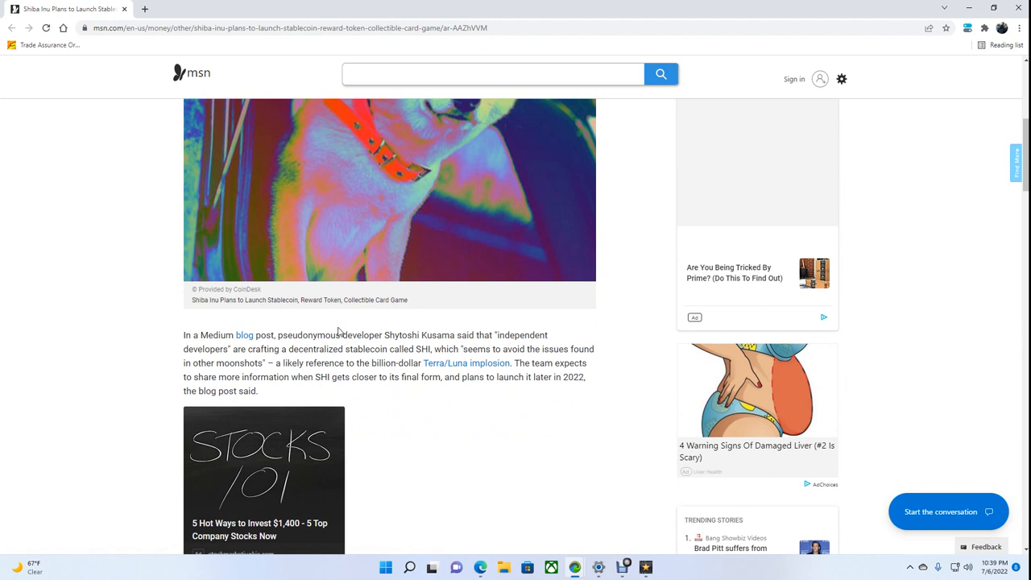
mouse_move(319, 373)
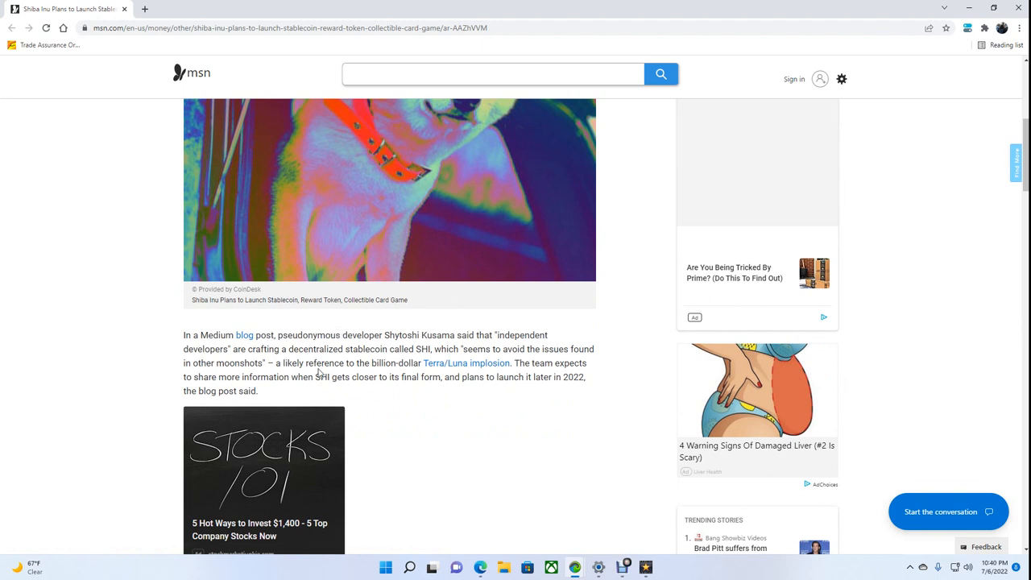
mouse_move(420, 379)
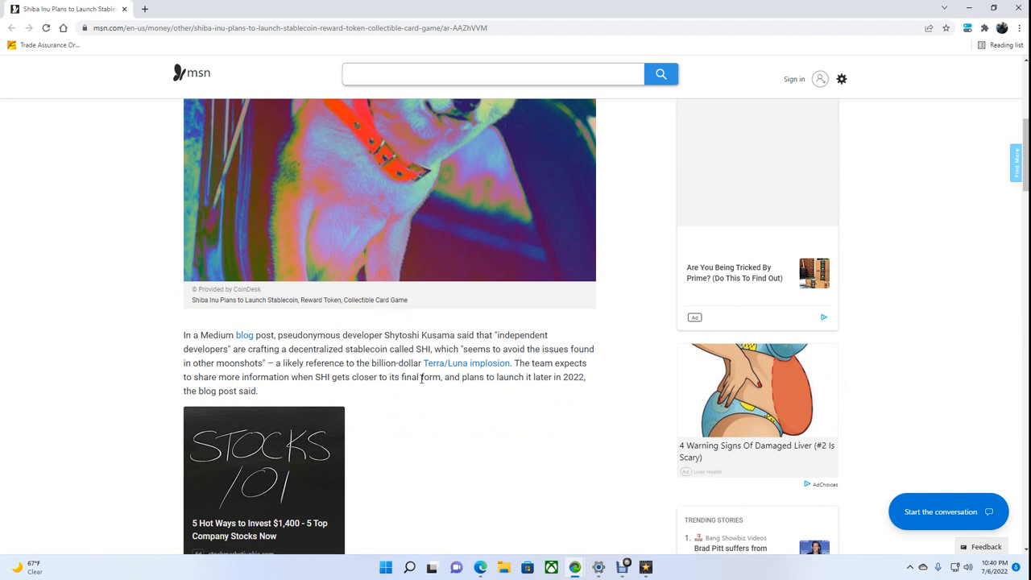
mouse_move(538, 256)
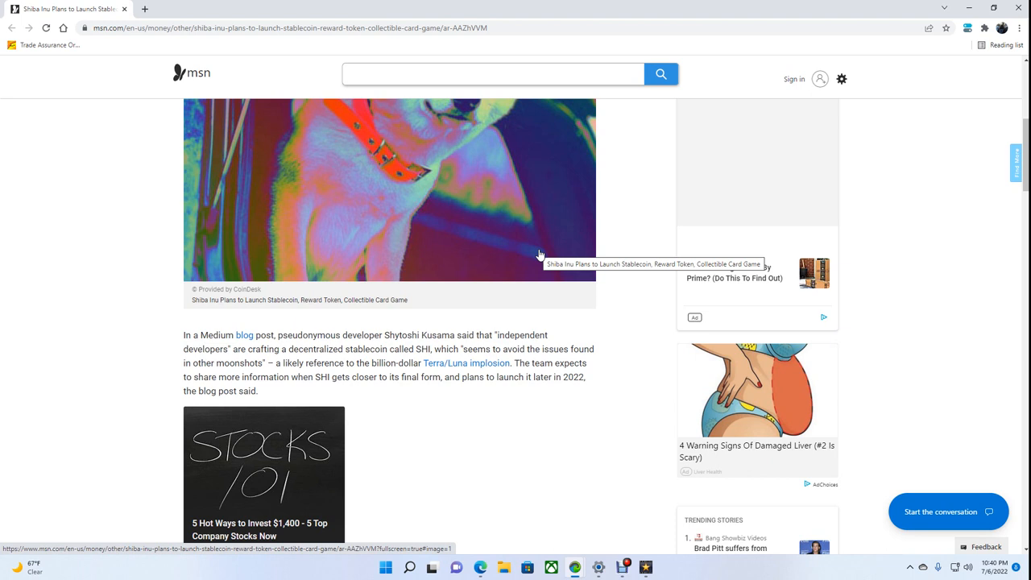
mouse_move(589, 154)
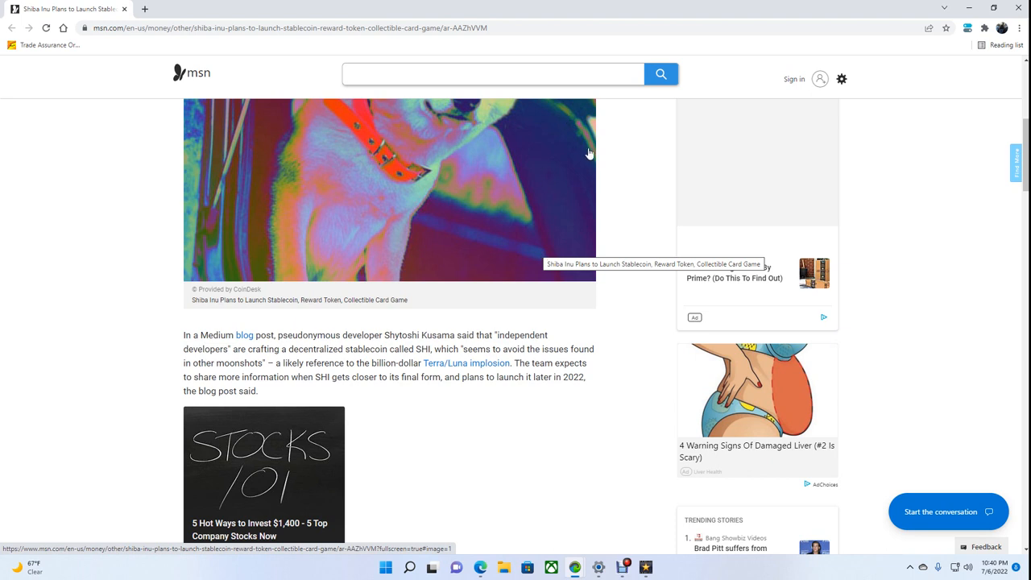
scroll(down, 3)
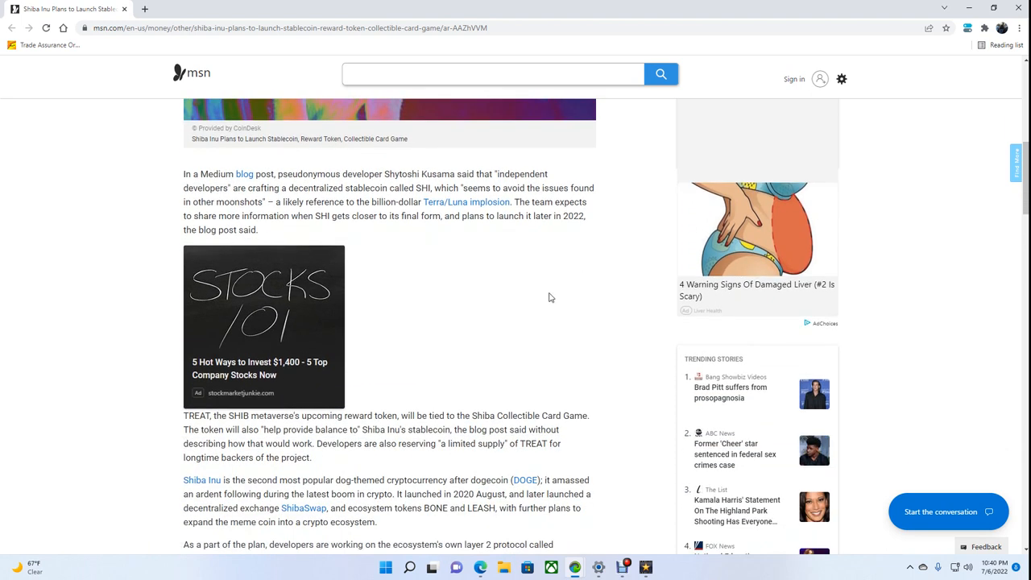
mouse_move(396, 349)
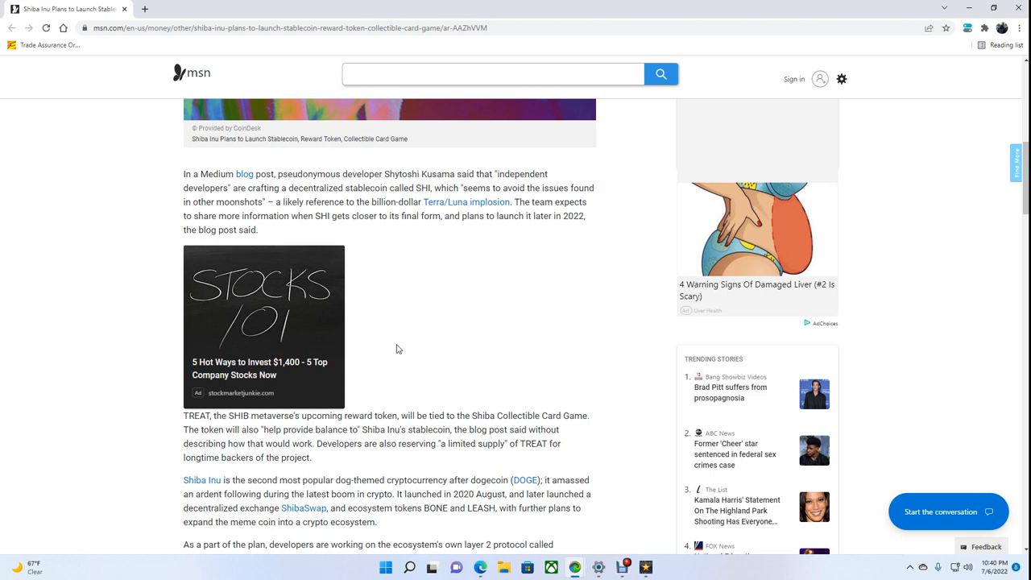
mouse_move(448, 350)
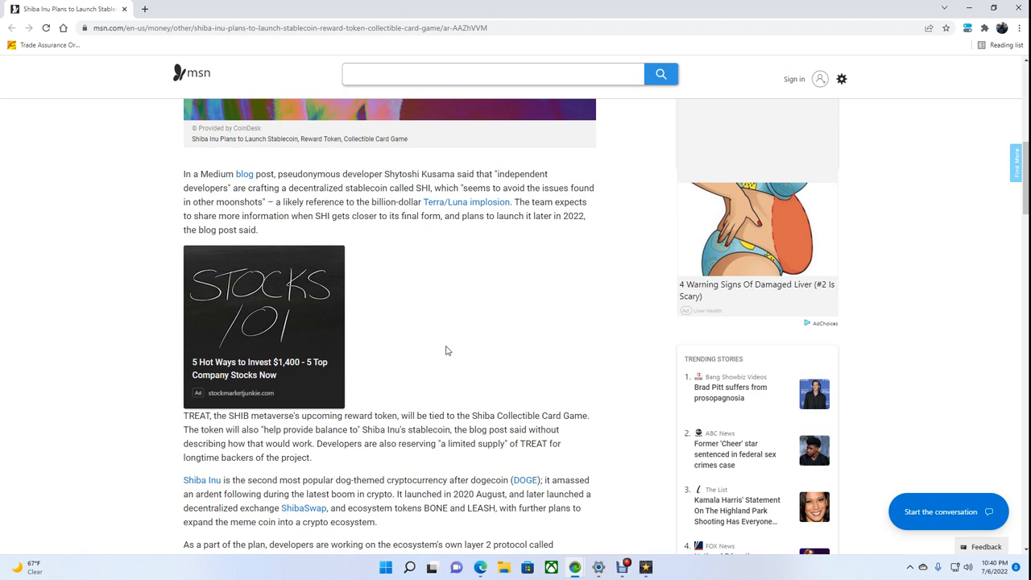
Scroll down to the Shibarium, metaverse land and SHIB price movement paragraphs.
scroll(down, 3)
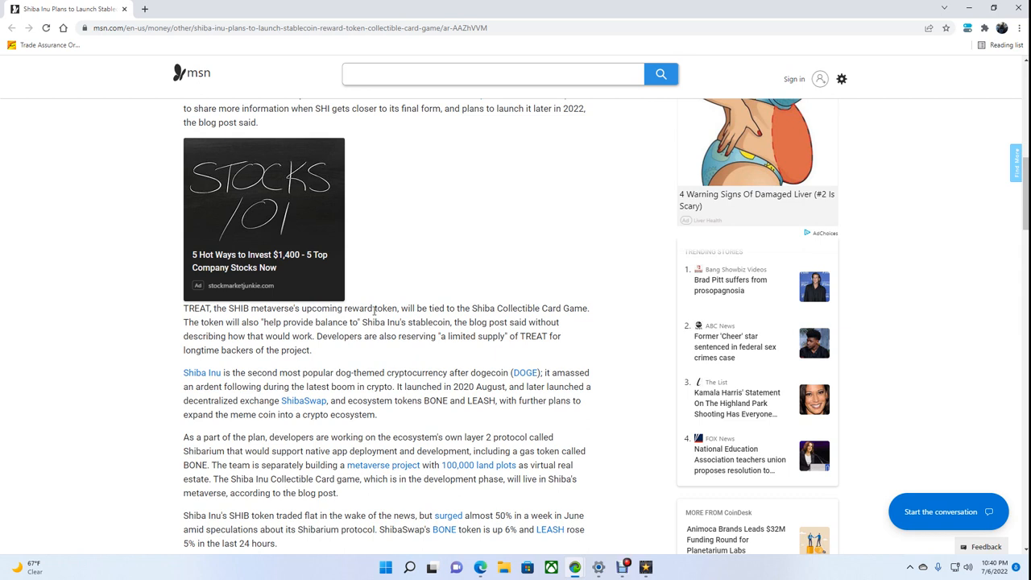
mouse_move(434, 317)
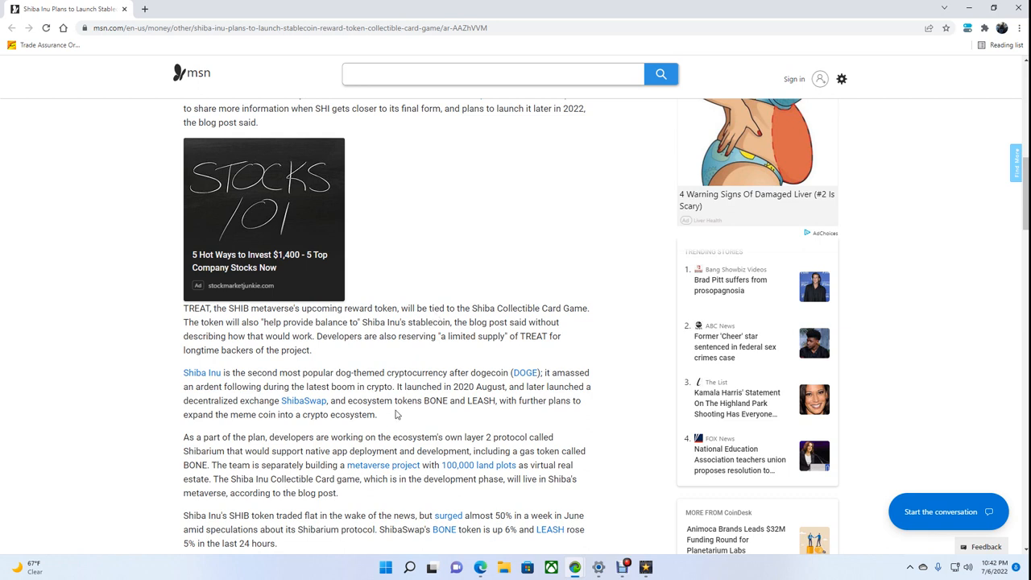
mouse_move(629, 407)
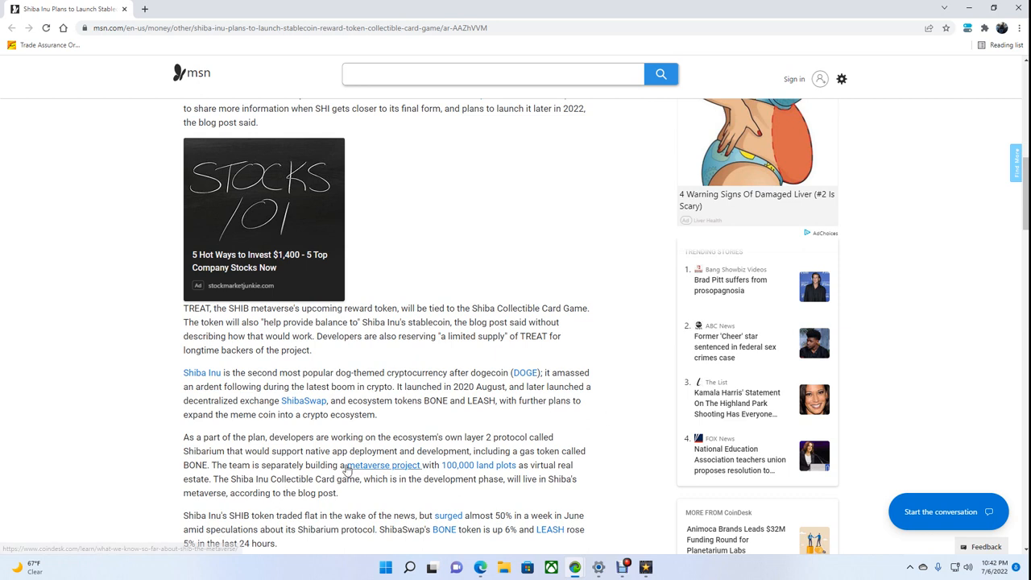
mouse_move(515, 517)
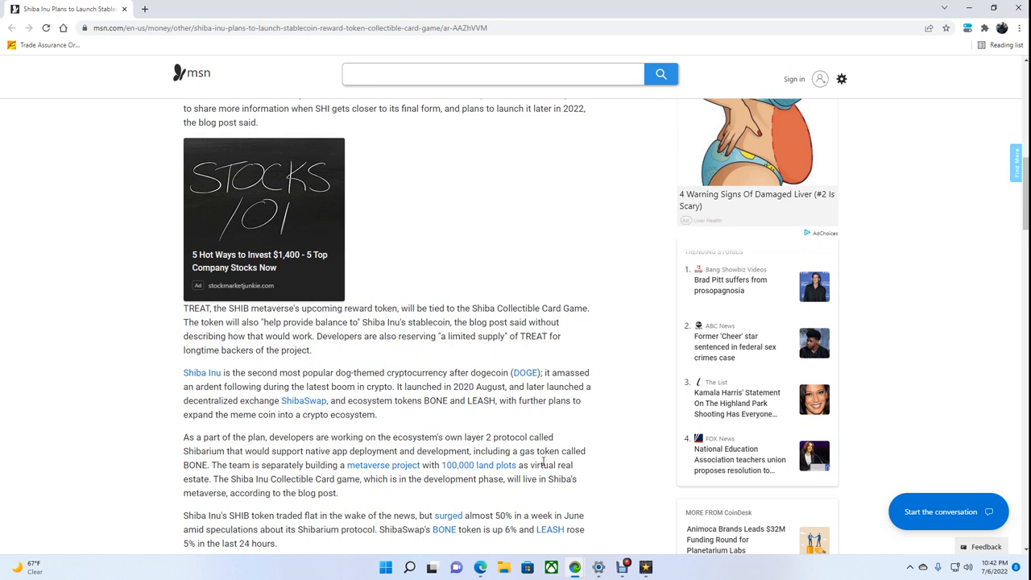
mouse_move(129, 136)
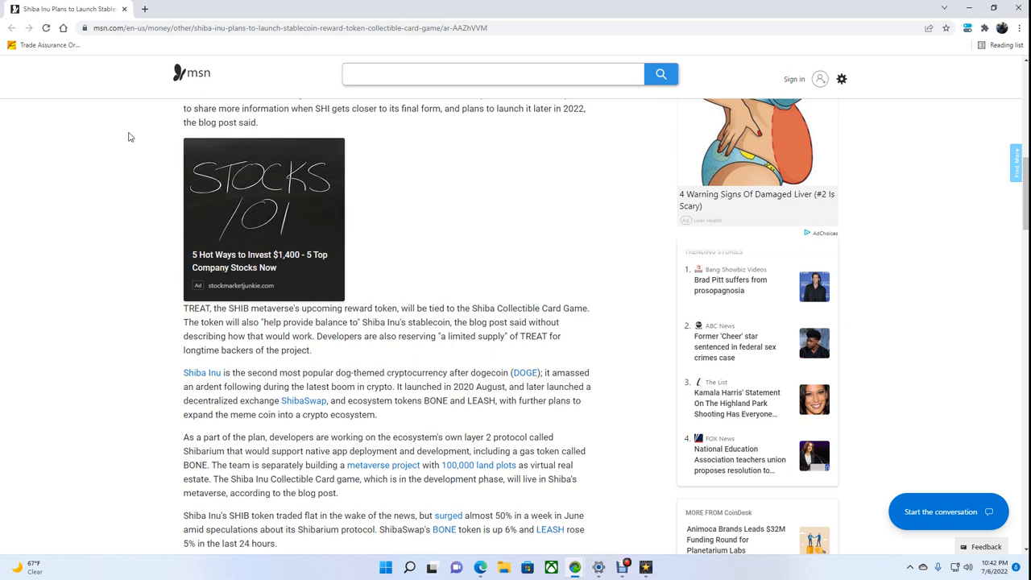
mouse_move(250, 247)
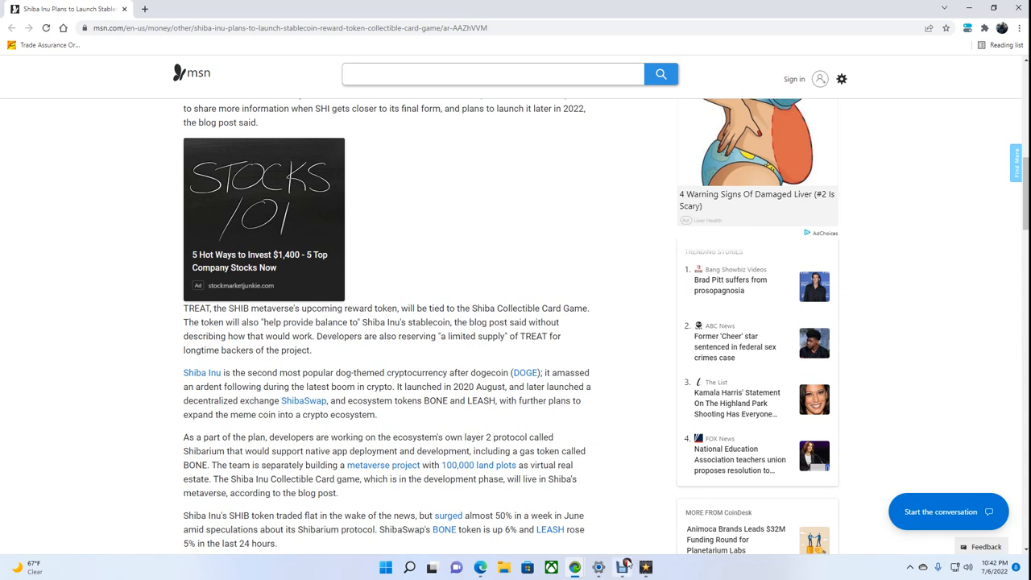
Restore the Debut Video Capture recorder window from the taskbar over the article.
click(624, 568)
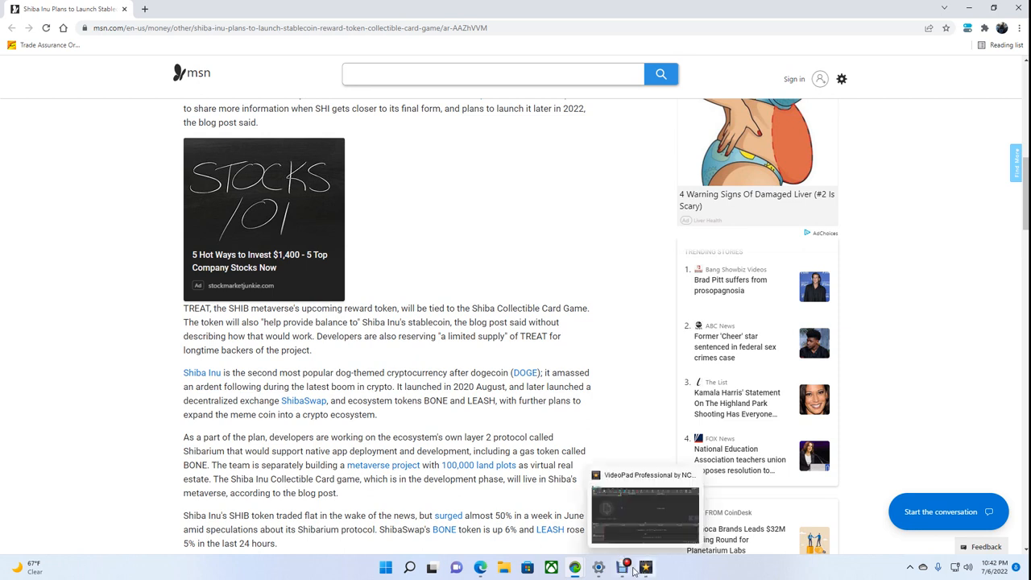
click(624, 567)
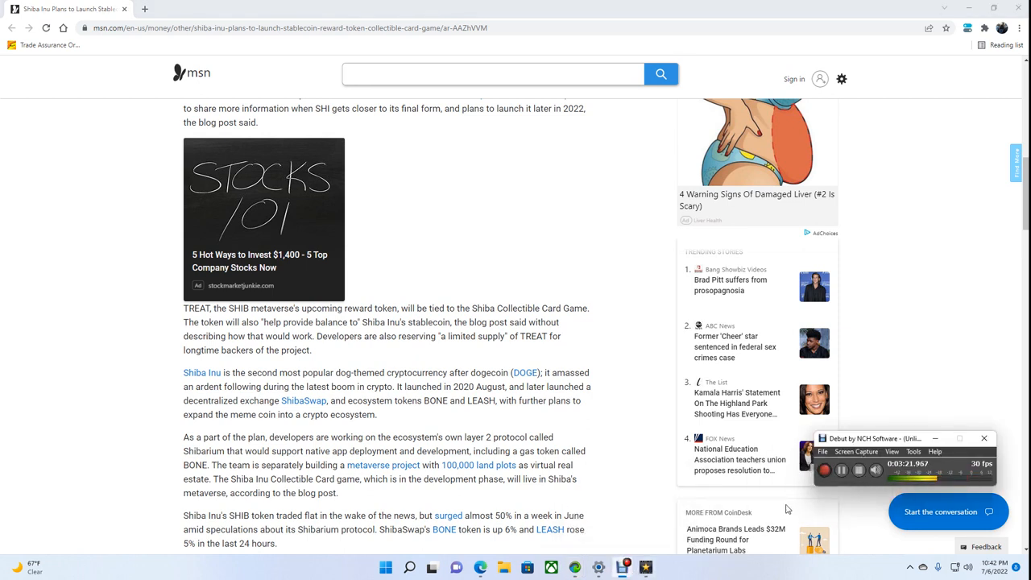